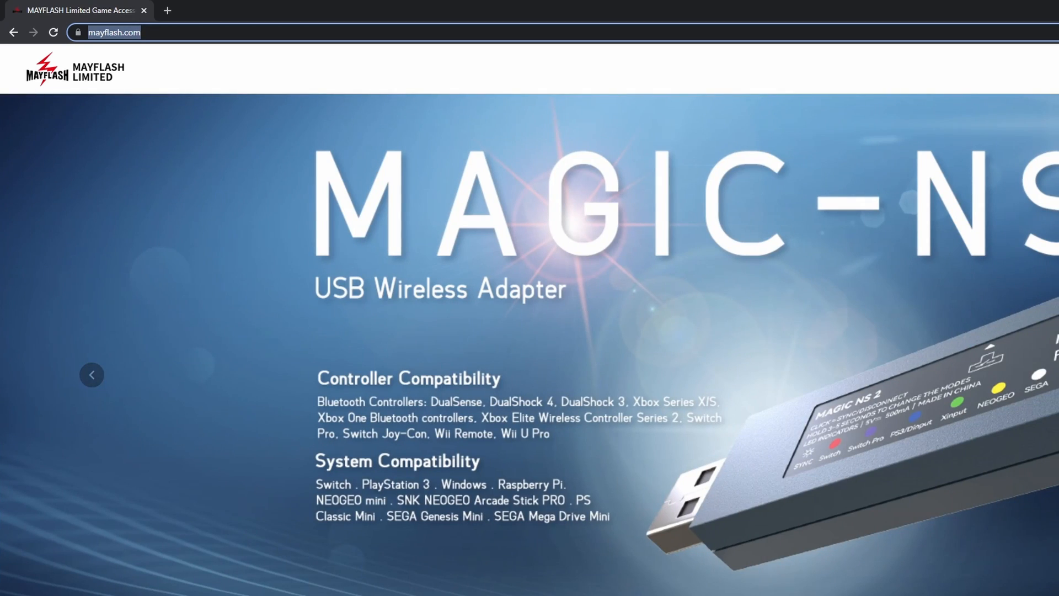
Open the MAGIC-NS firmware downloads page from the Mayflash Support menu.
{"action": "left_click", "coordinate": [837, 68]}
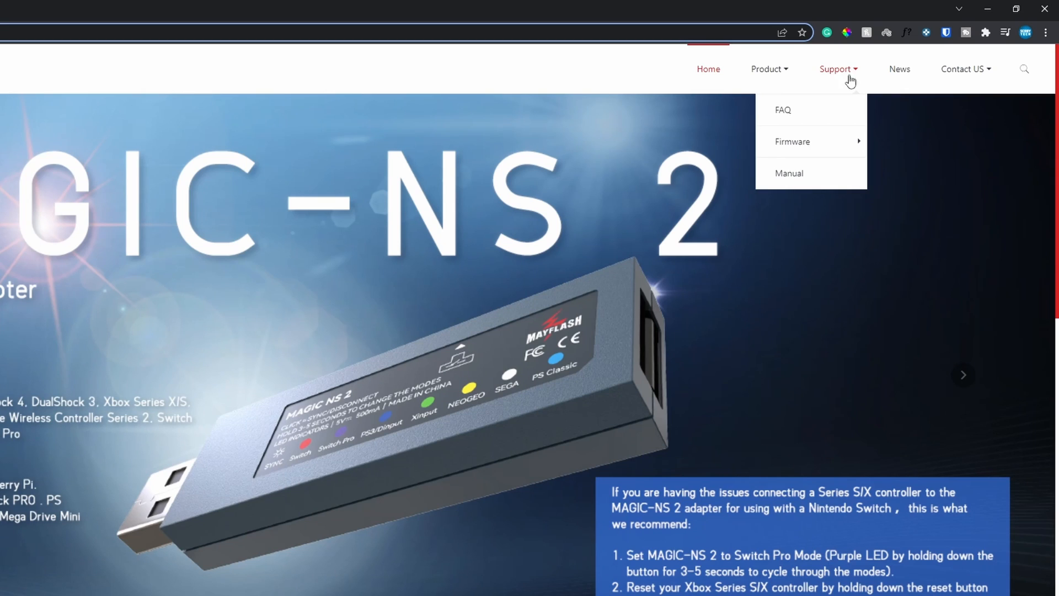
{"action": "mouse_move", "coordinate": [792, 142]}
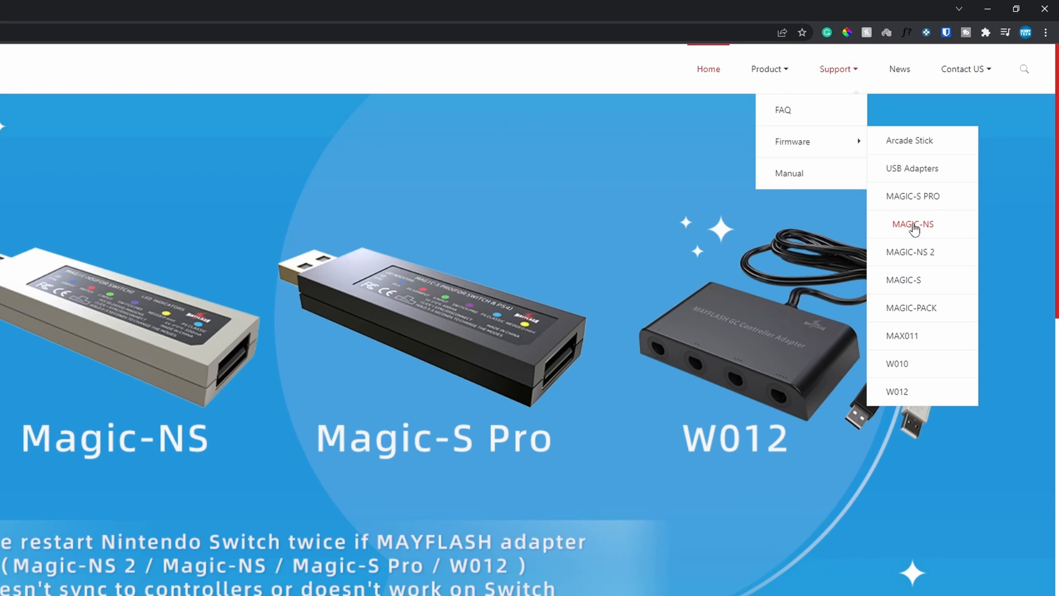
{"action": "left_click", "coordinate": [912, 224]}
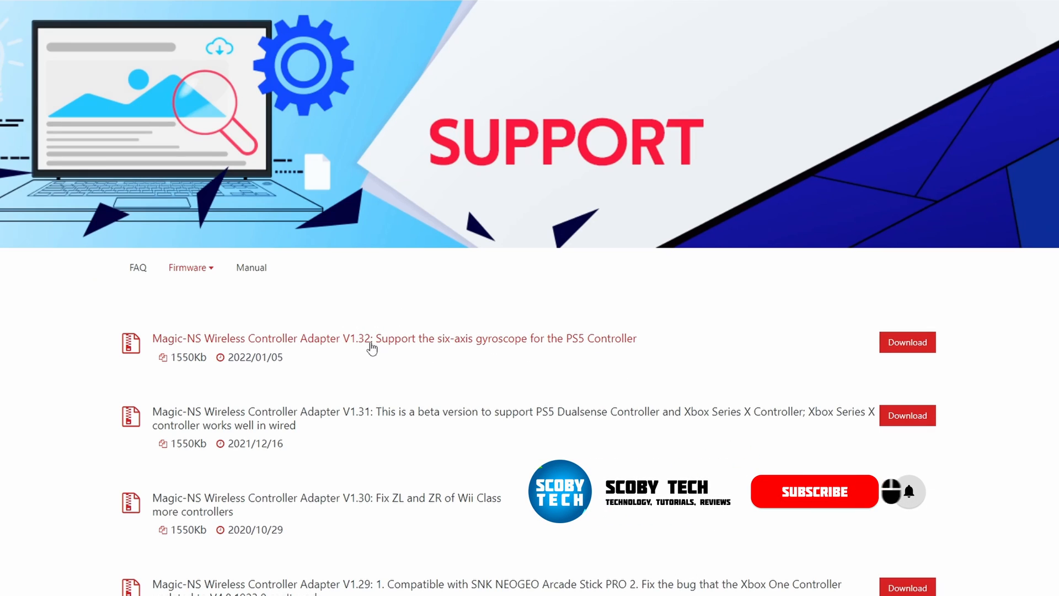
{"action": "mouse_move", "coordinate": [379, 346]}
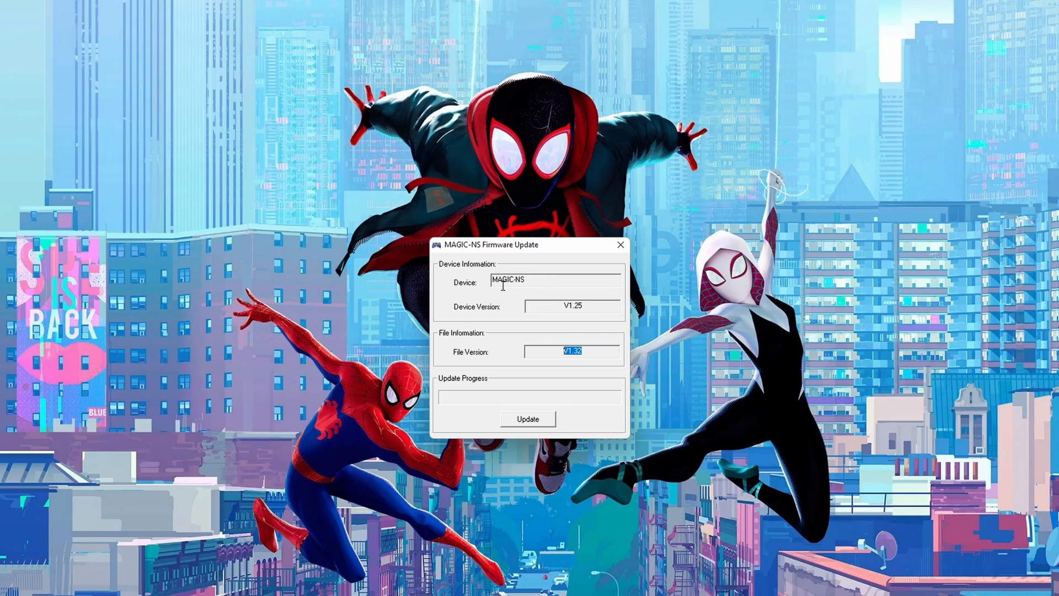
{"action": "mouse_move", "coordinate": [531, 287]}
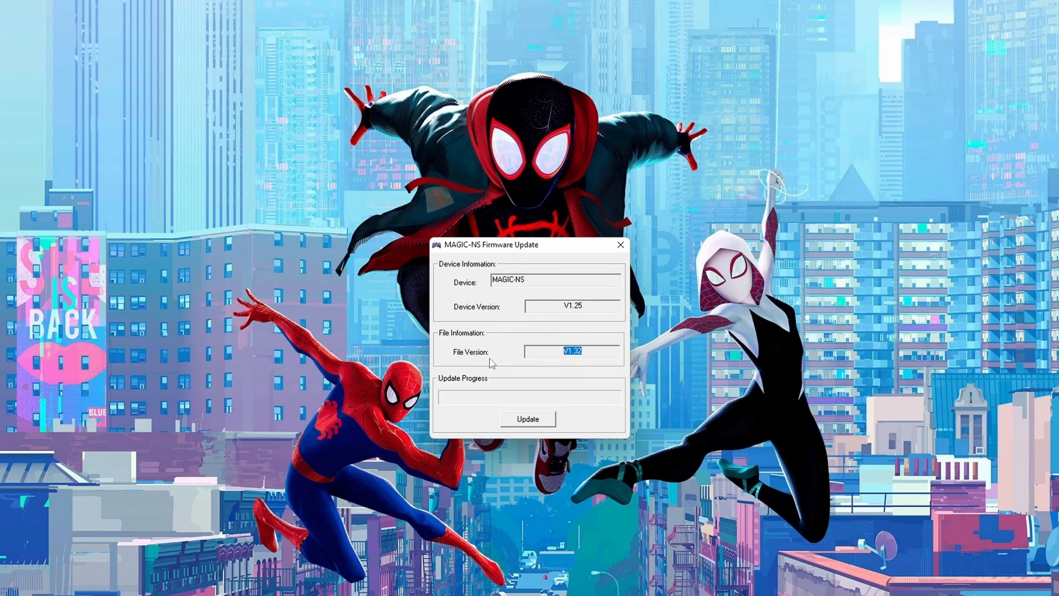
{"action": "mouse_move", "coordinate": [507, 377]}
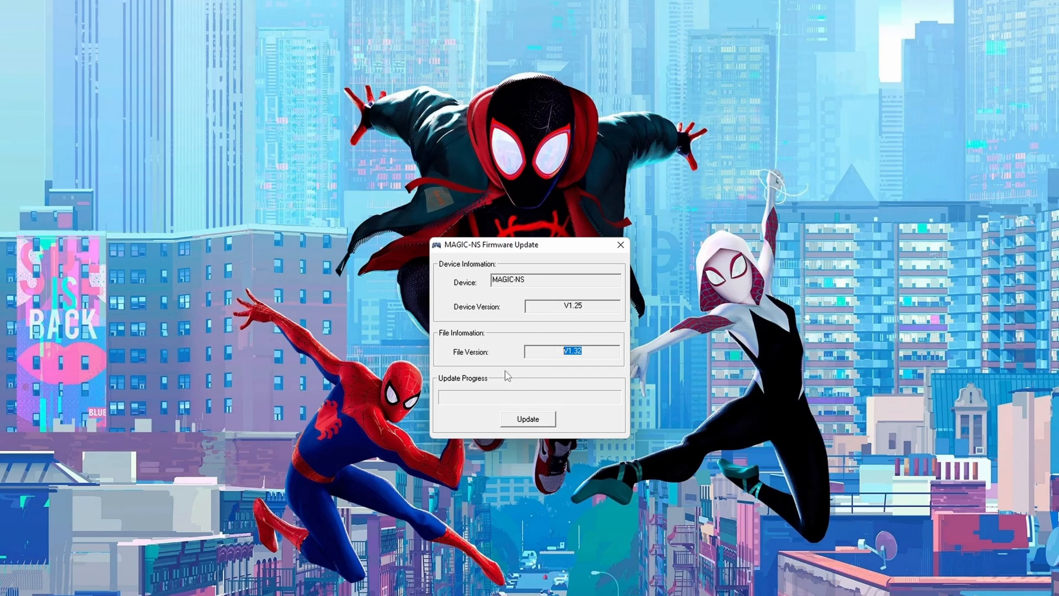
Flash the V1.32 firmware, confirm the verify message, and check Device Version reads V1.32.
{"action": "left_click", "coordinate": [528, 418]}
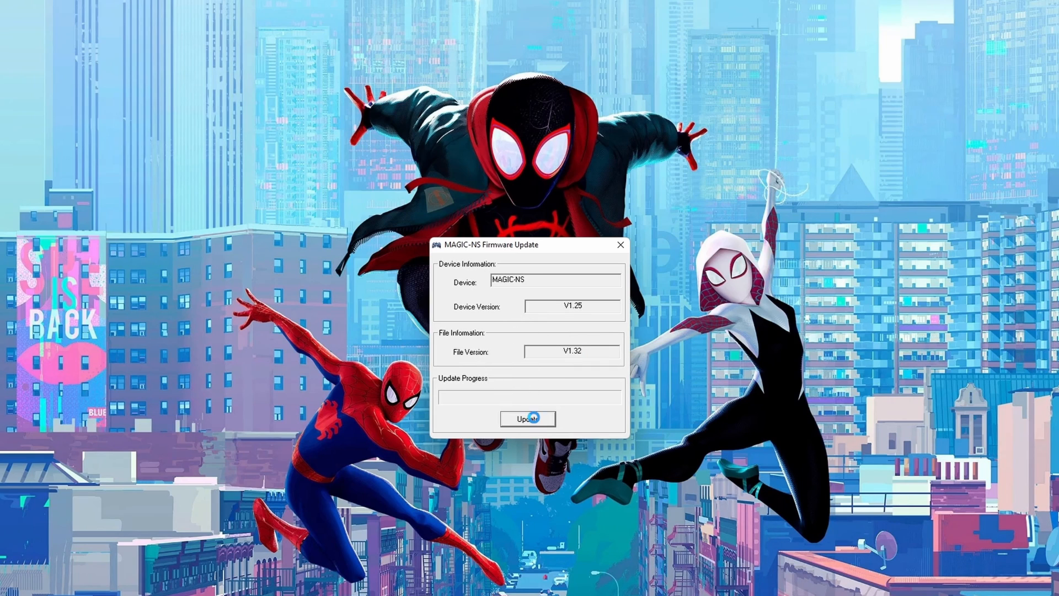
{"action": "left_click", "coordinate": [528, 418]}
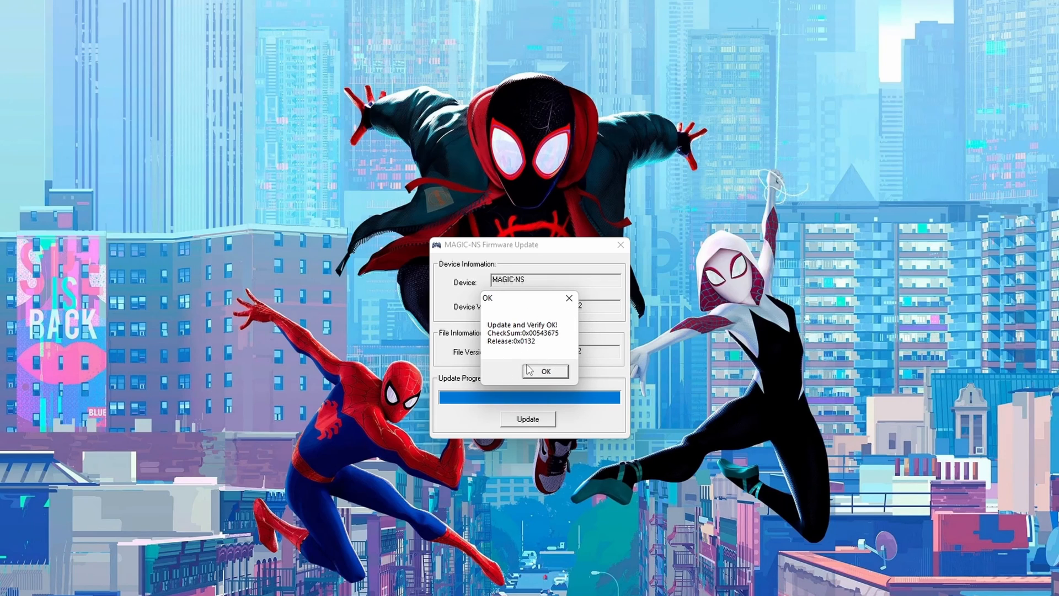
{"action": "left_click", "coordinate": [544, 370]}
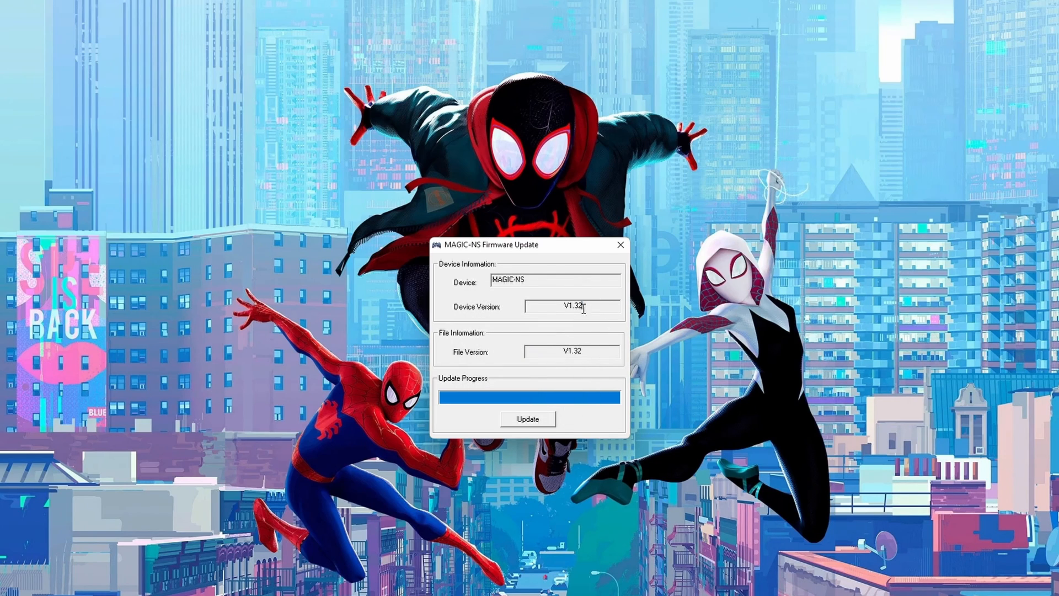
{"action": "double_click", "coordinate": [572, 306]}
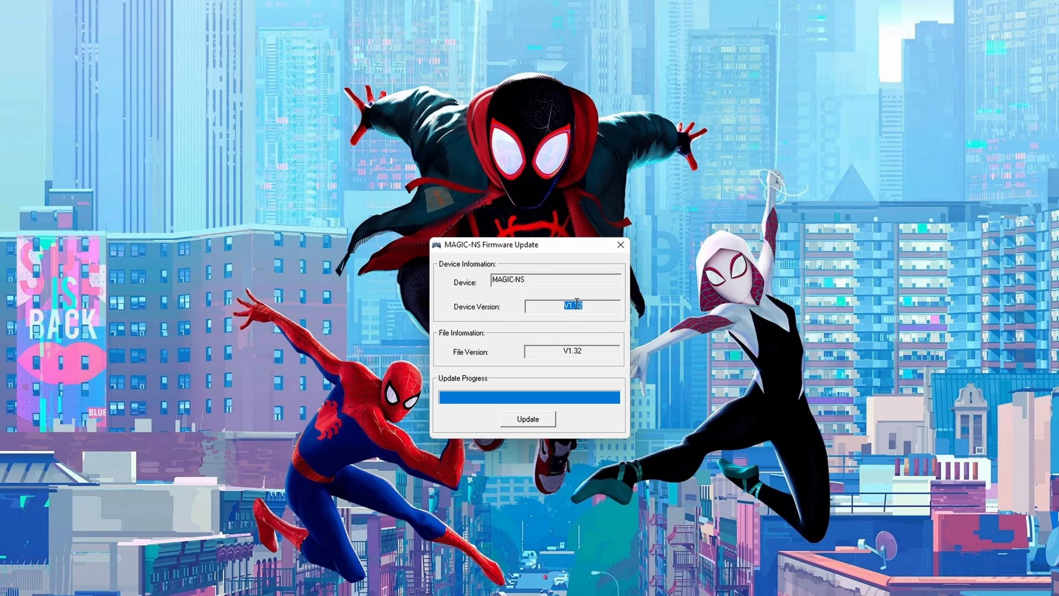